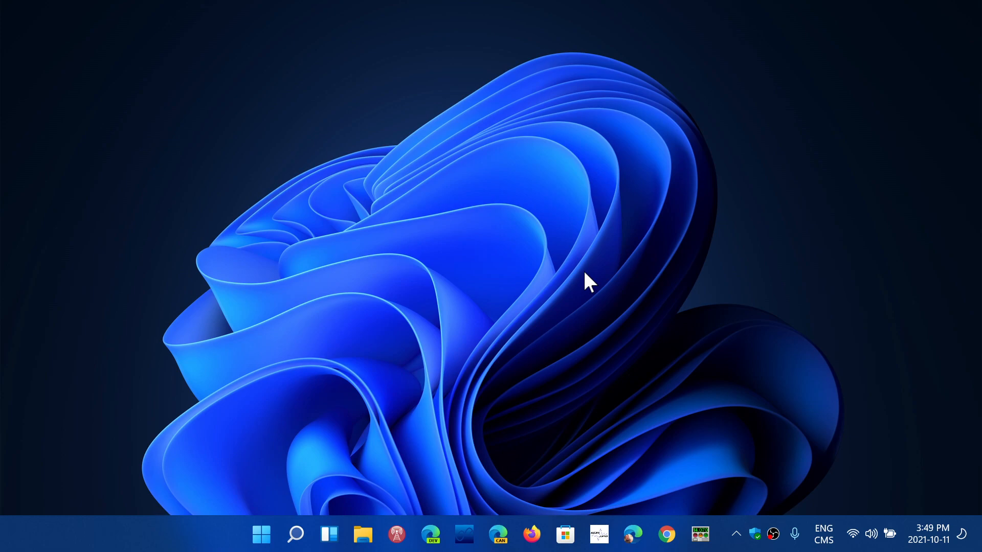
{"action": "mouse_move", "coordinate": [282, 439]}
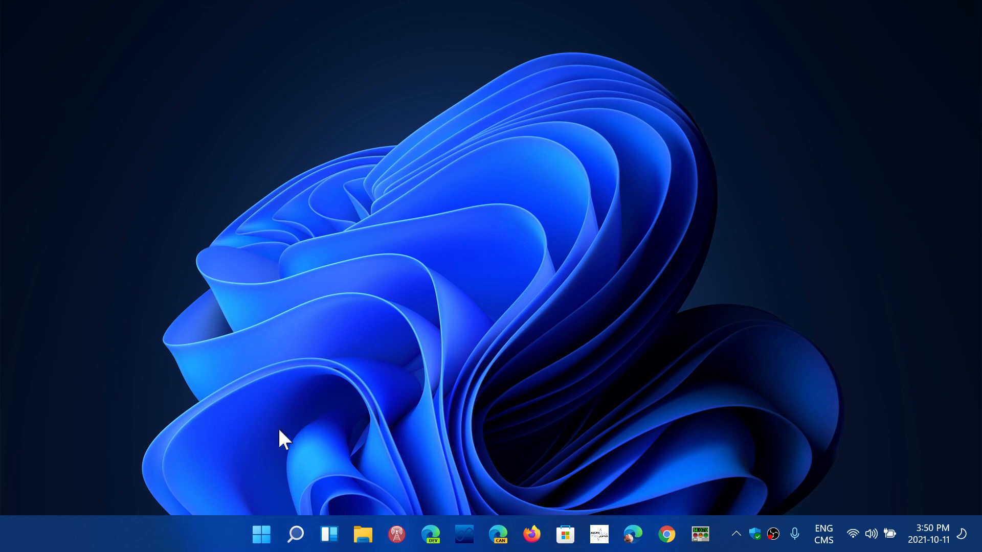
{"action": "mouse_move", "coordinate": [261, 534]}
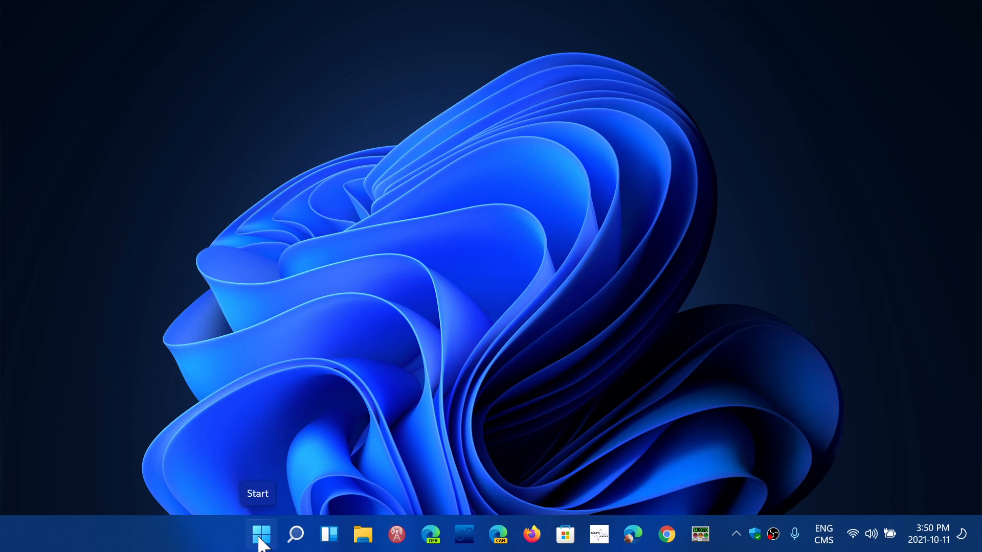
Step: Search the taskbar for Windows PowerShell so it appears as the best match
{"action": "left_click", "coordinate": [261, 534]}
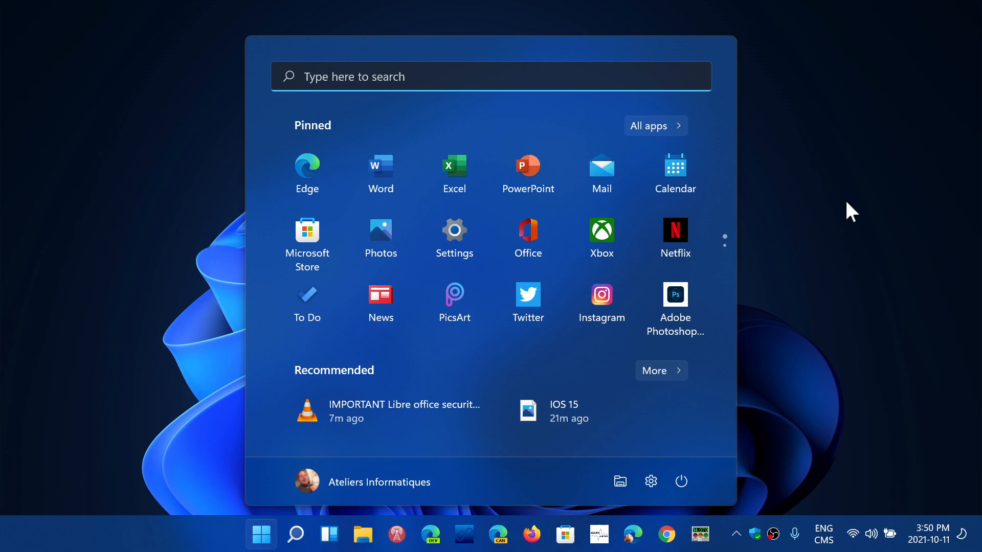
{"action": "mouse_move", "coordinate": [675, 236]}
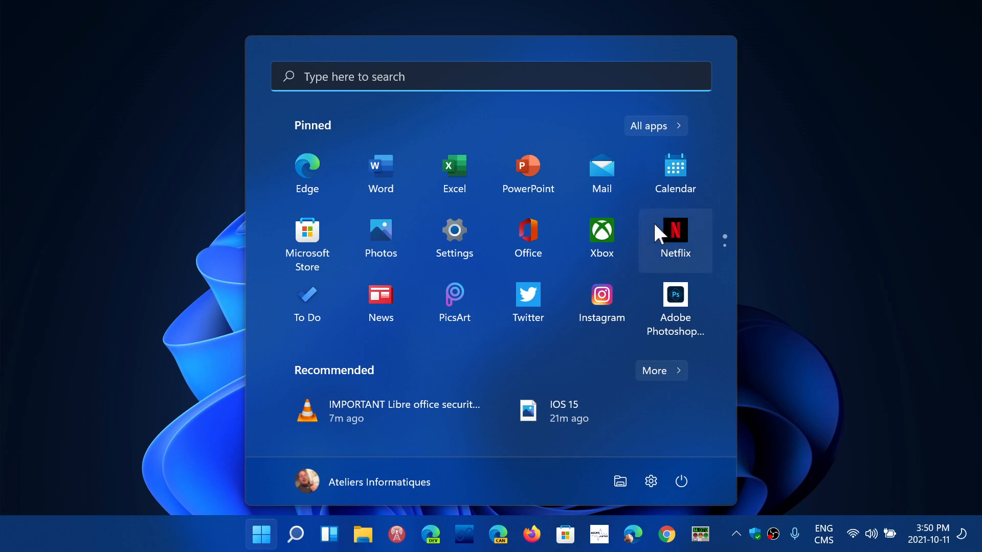
{"action": "mouse_move", "coordinate": [891, 347]}
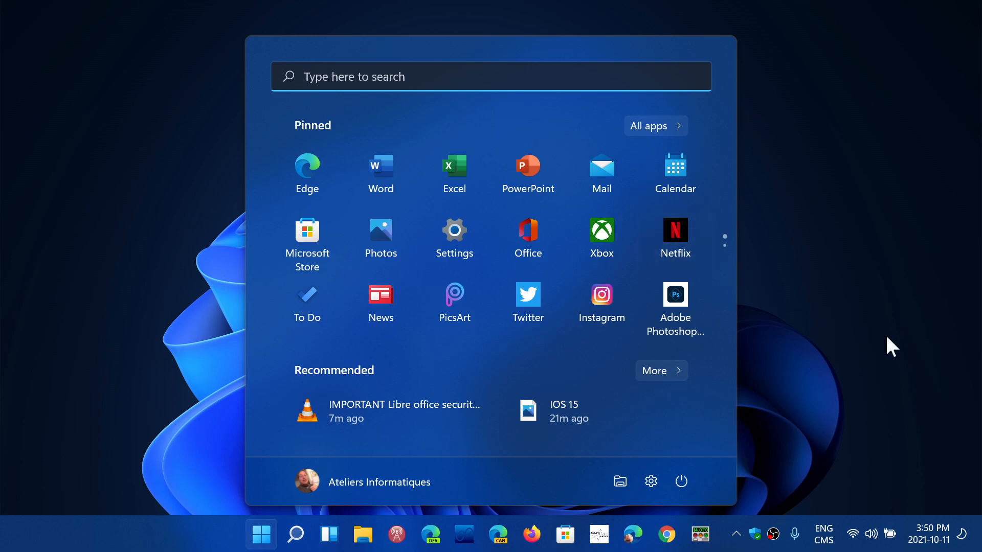
{"action": "mouse_move", "coordinate": [243, 480]}
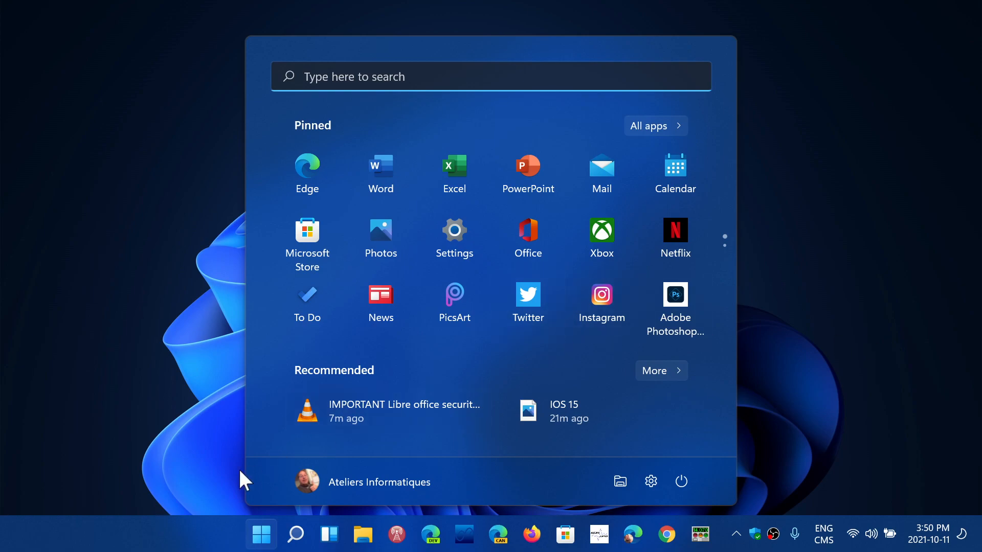
{"action": "mouse_move", "coordinate": [261, 534]}
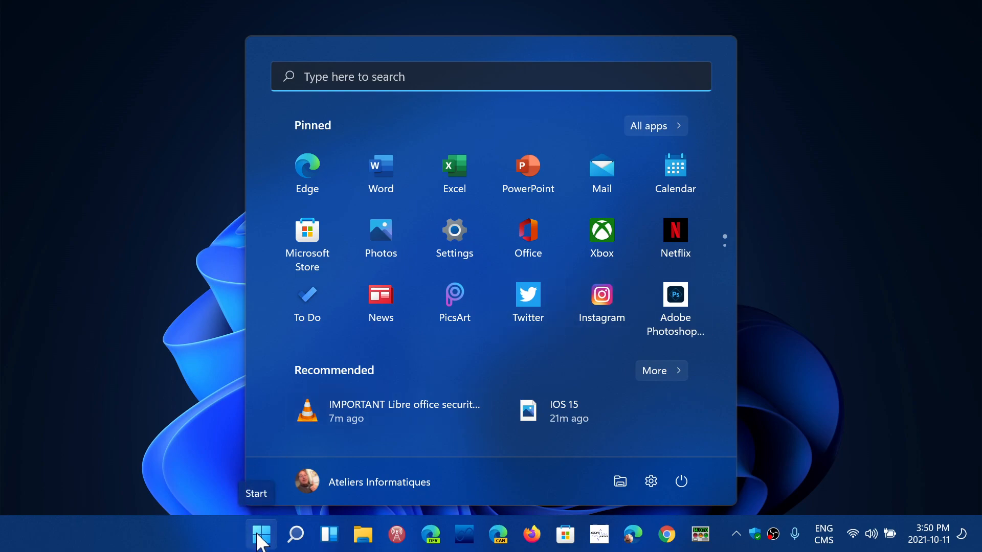
{"action": "left_click", "coordinate": [261, 534]}
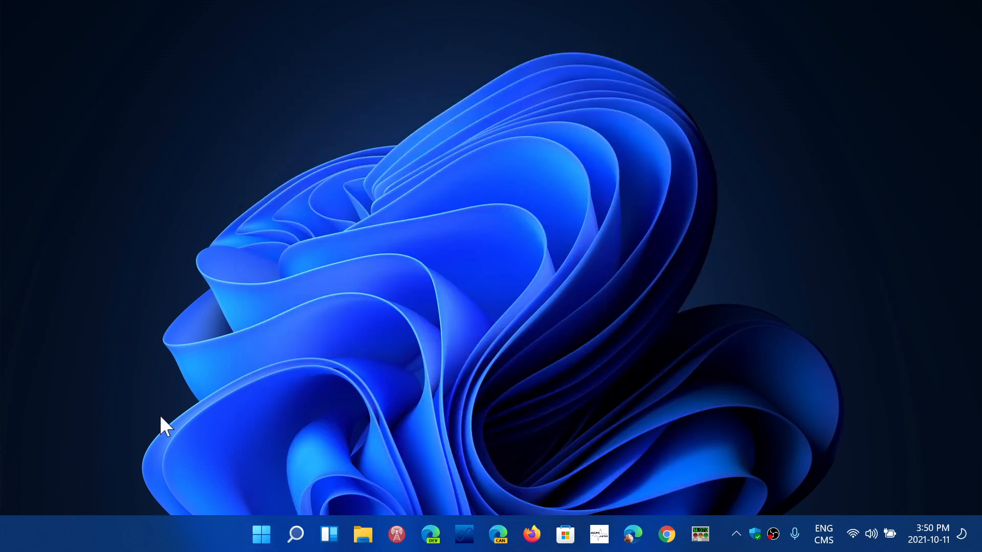
{"action": "mouse_move", "coordinate": [257, 516]}
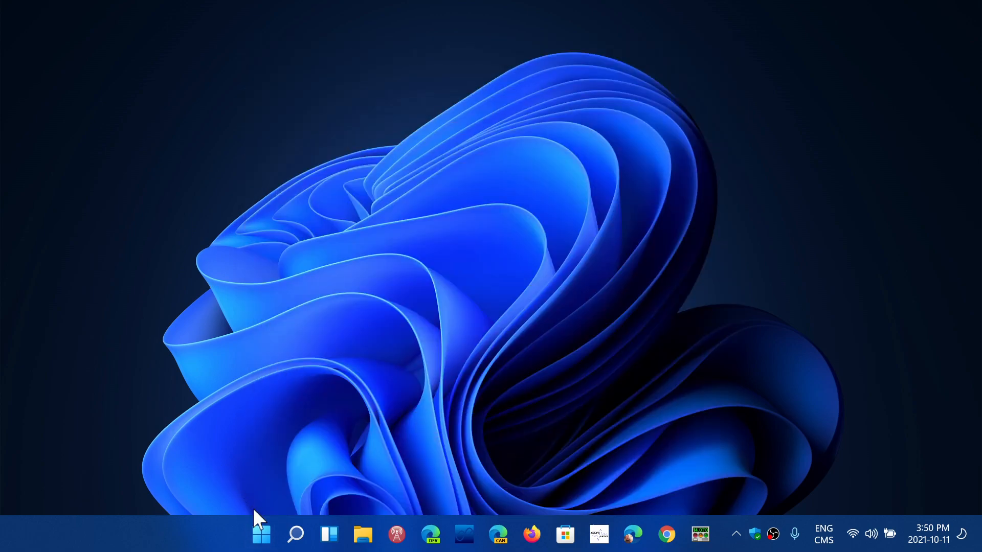
{"action": "right_click", "coordinate": [260, 534]}
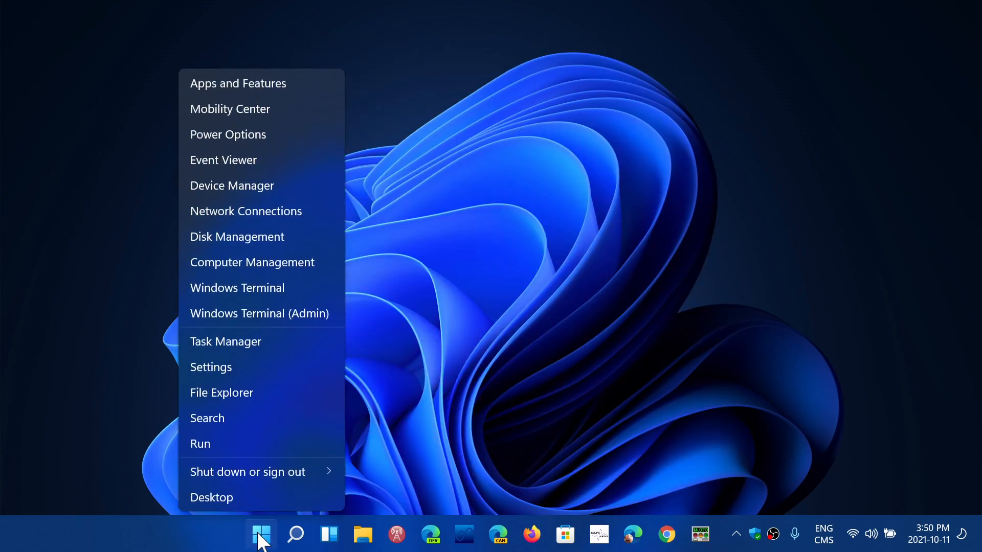
{"action": "mouse_move", "coordinate": [297, 543]}
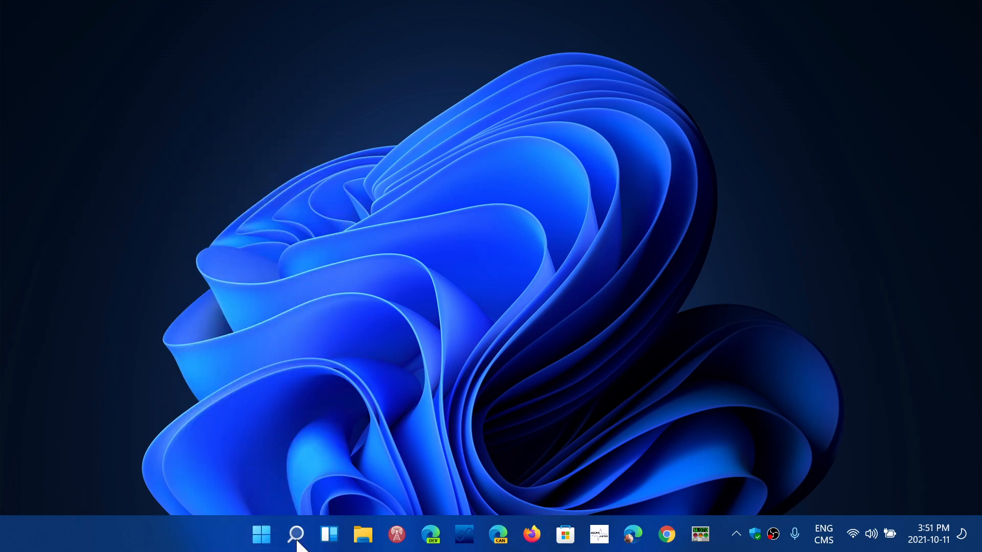
{"action": "left_click", "coordinate": [294, 534]}
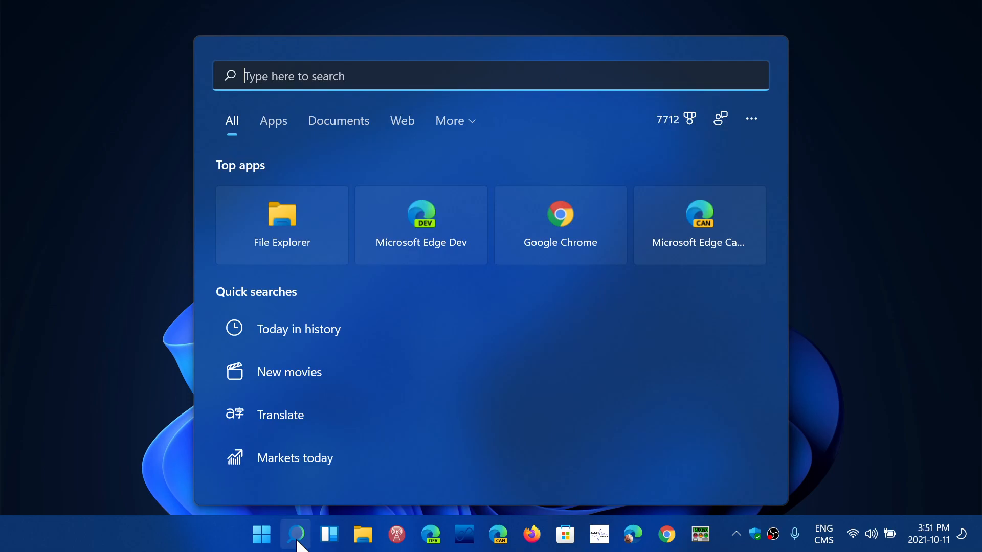
{"action": "type", "text": "powerPoint"}
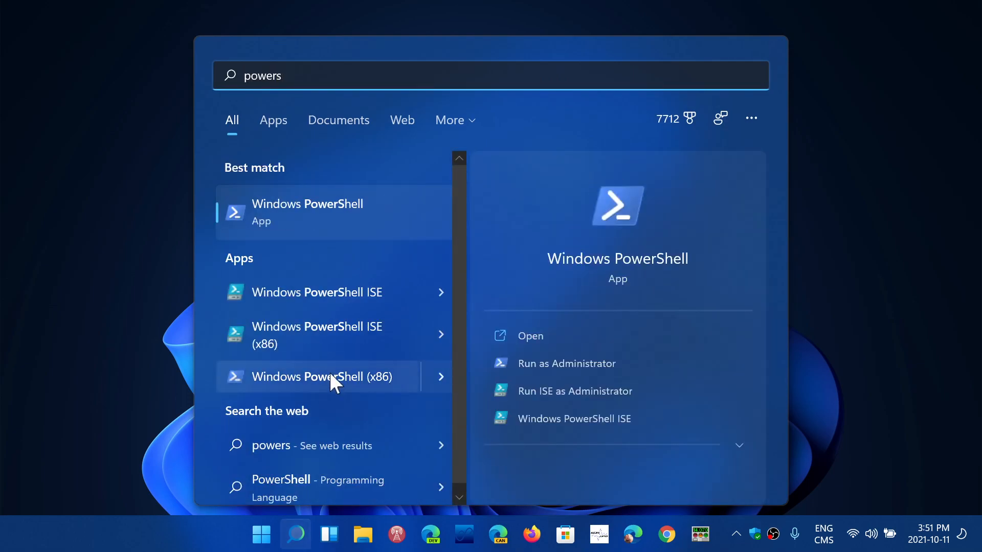
{"action": "mouse_move", "coordinate": [558, 363]}
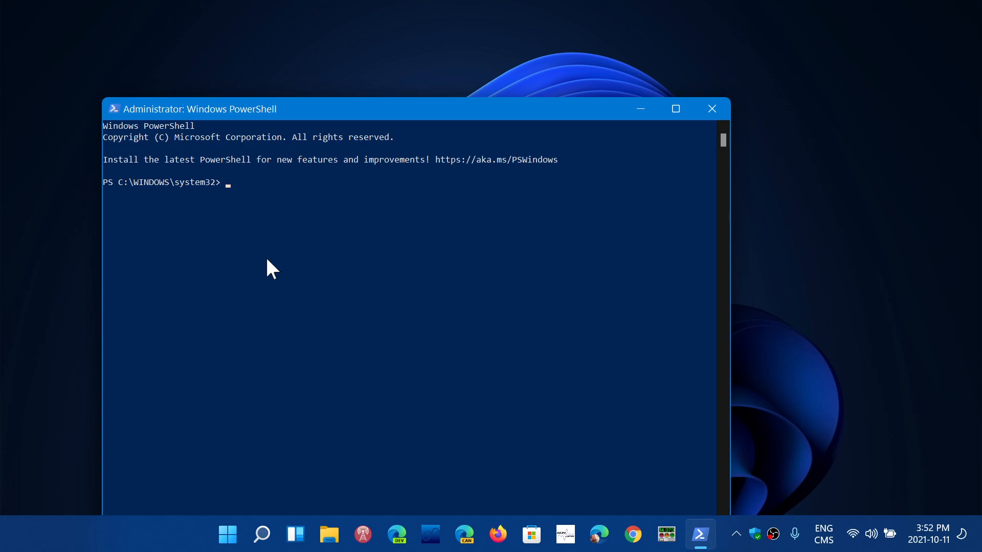
{"action": "mouse_move", "coordinate": [711, 109]}
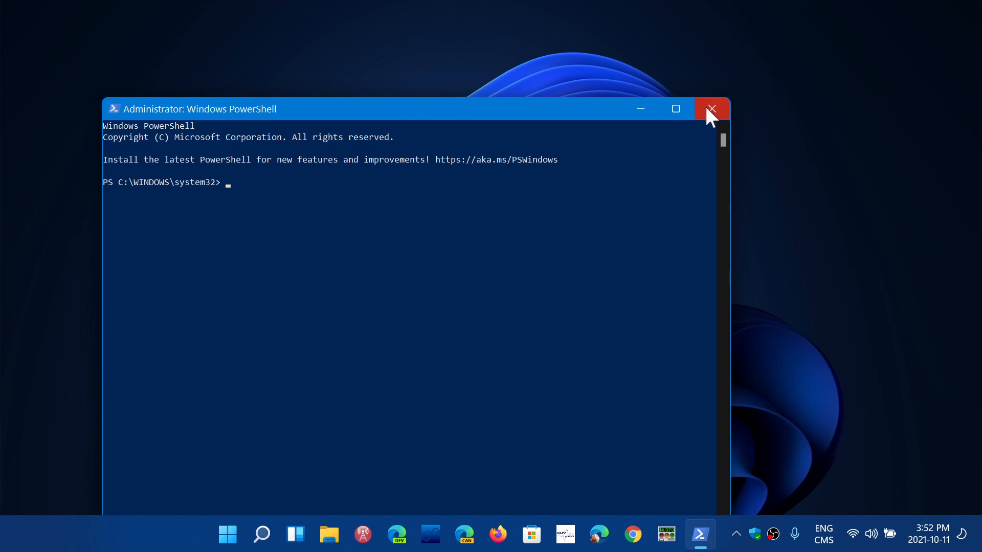
Step: Close the administrator Windows PowerShell window, returning to the desktop
{"action": "left_click", "coordinate": [710, 109]}
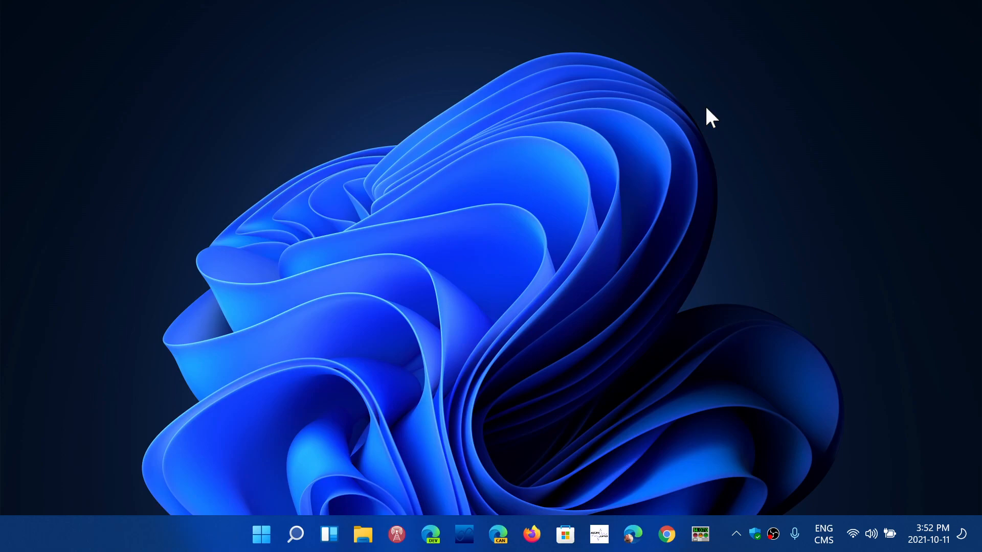